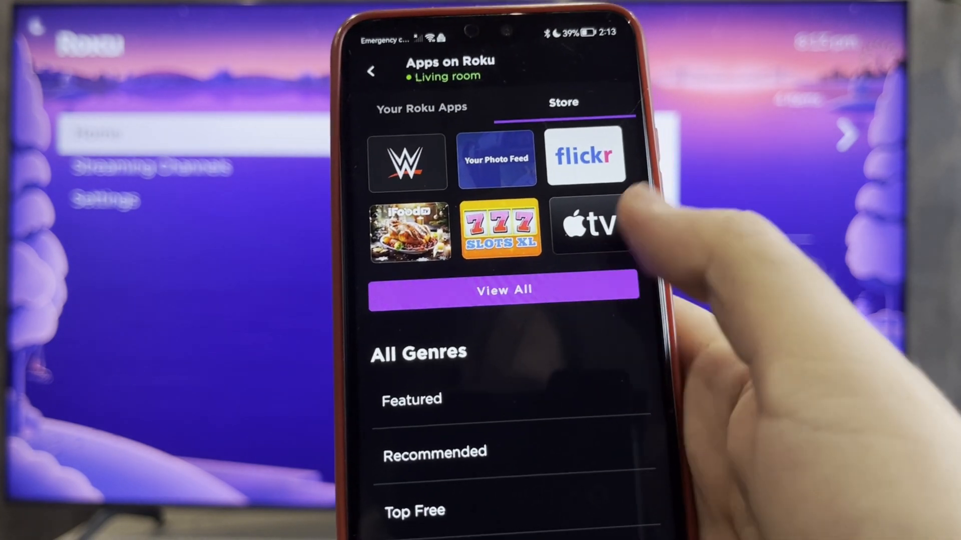
- Leave the Featured apps store and go into the Roku Settings menu
{"action": "left_click", "coordinate": [411, 399]}
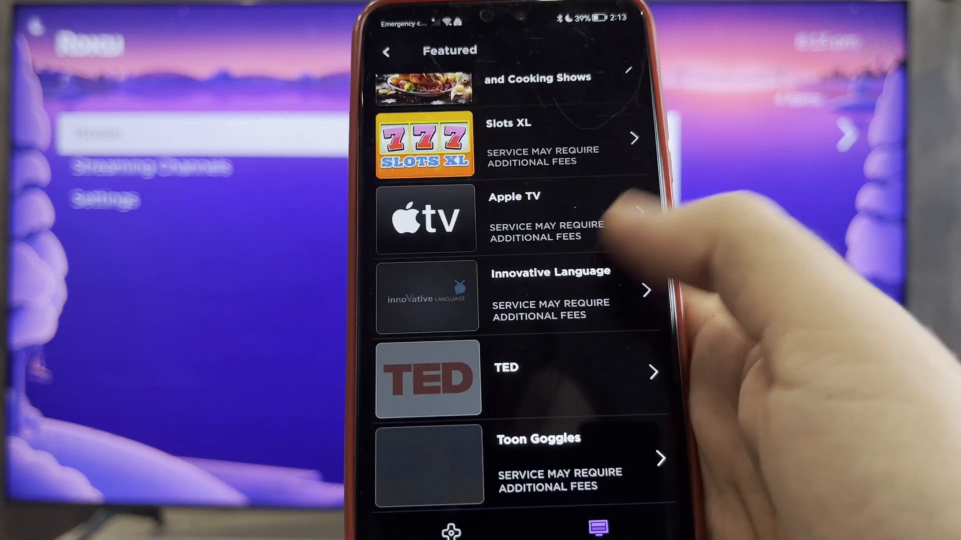
{"action": "left_click", "coordinate": [384, 52]}
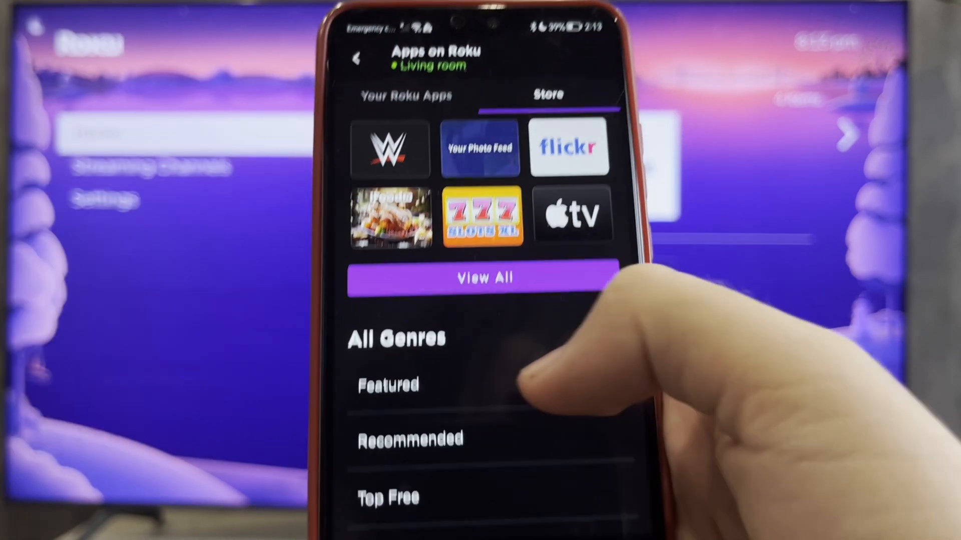
{"action": "scroll", "scroll_direction": "down", "scroll_amount": 3}
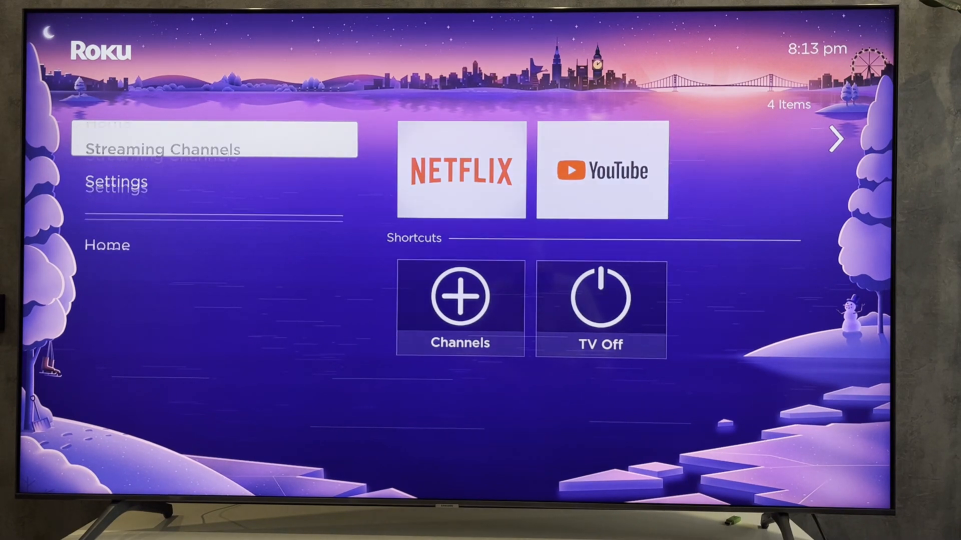
{"action": "left_click", "coordinate": [117, 182]}
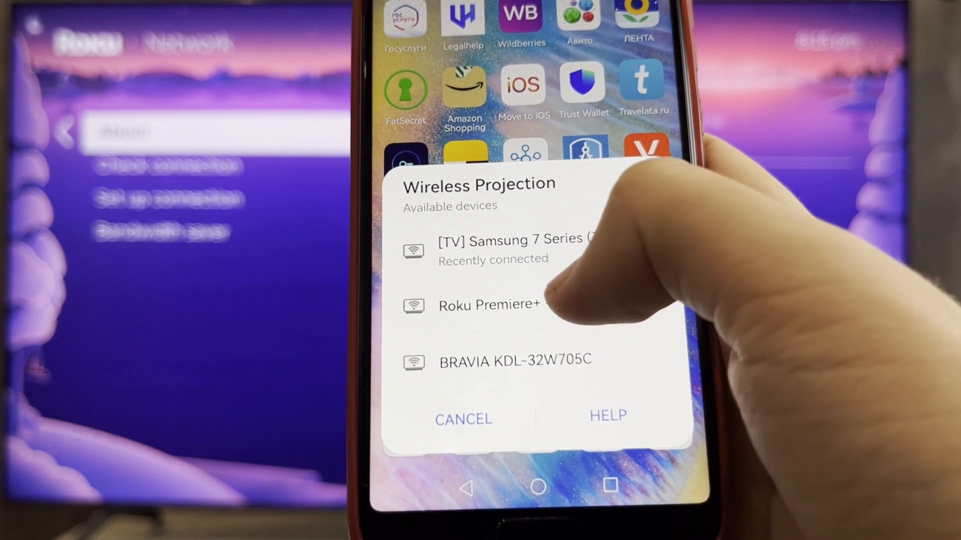
- Choose Roku Premiere+ as the Wireless Projection target device
{"action": "left_click", "coordinate": [486, 305]}
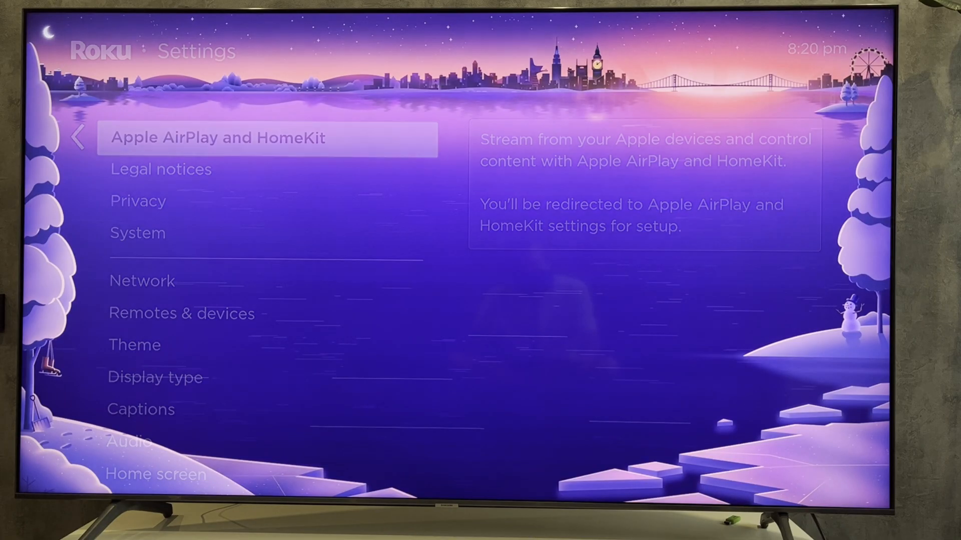
- Select Apple AirPlay and HomeKit in Roku Settings
{"action": "left_click", "coordinate": [216, 137]}
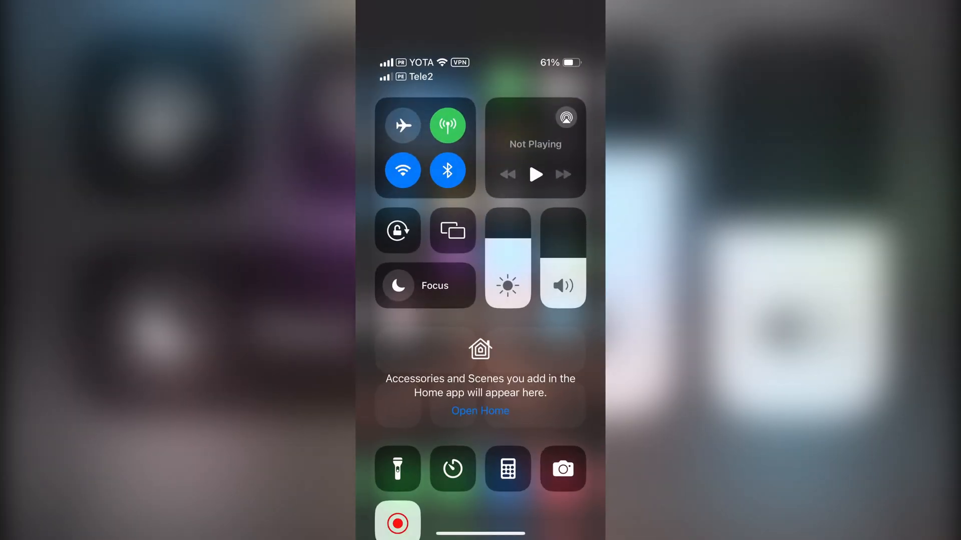
- Mirror the iPhone to Roku Premiere and submit the TV's AirPlay code
{"action": "left_click", "coordinate": [451, 230]}
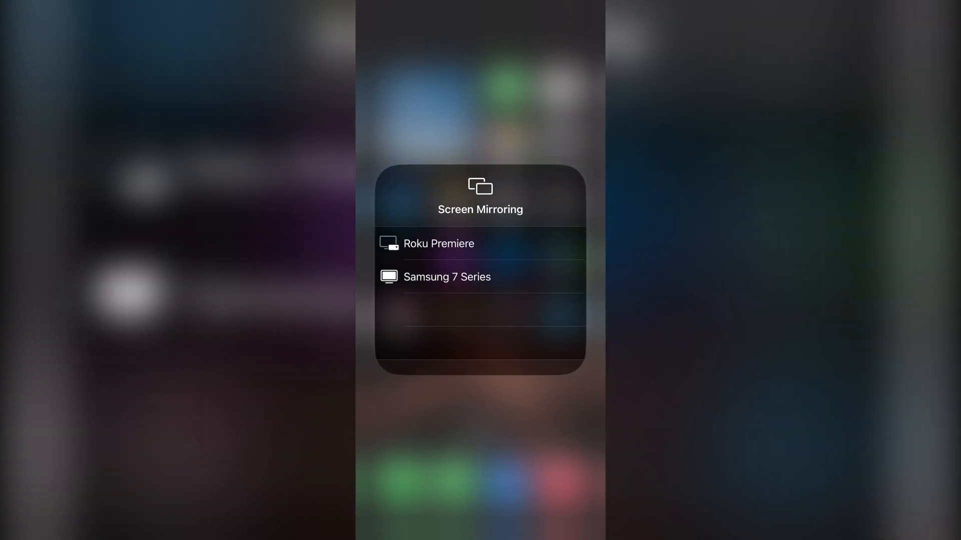
{"action": "left_click", "coordinate": [438, 243]}
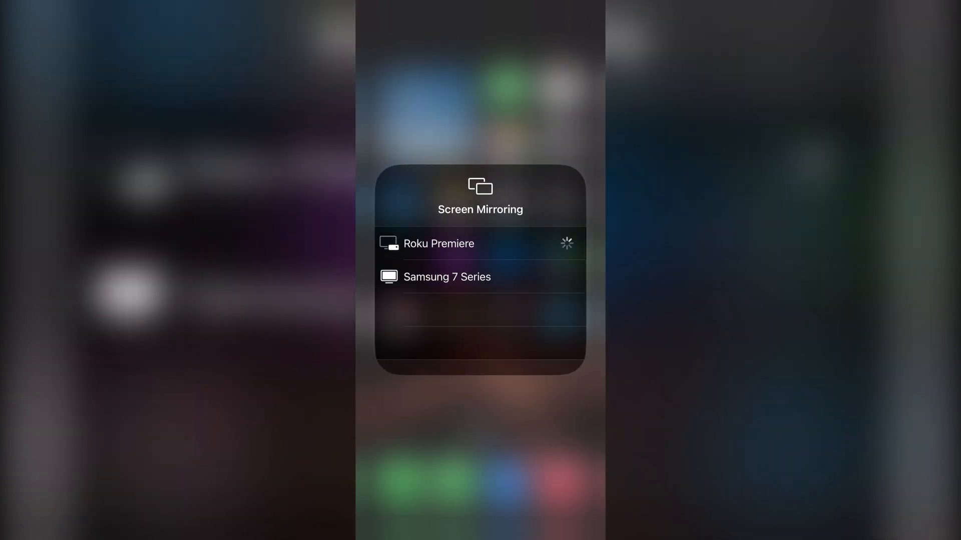
{"action": "left_click", "coordinate": [439, 243]}
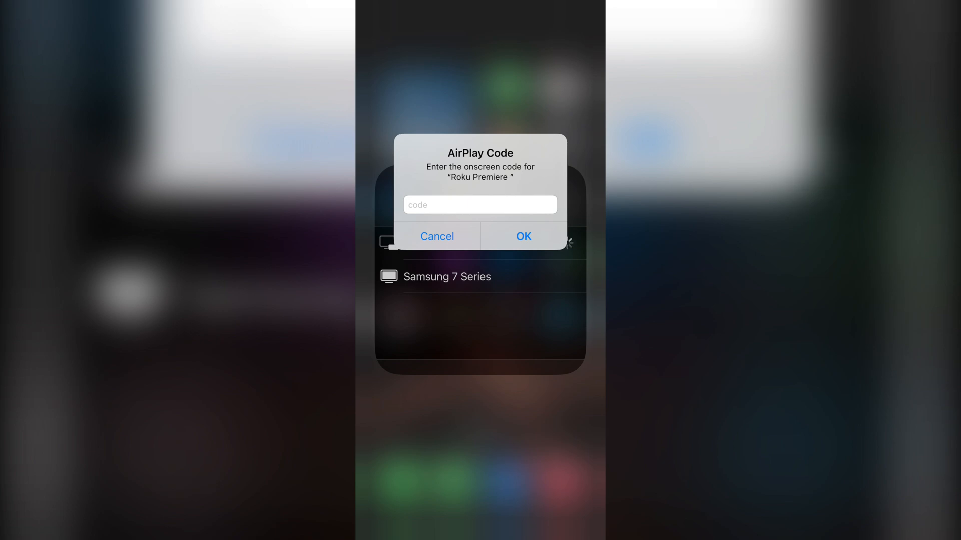
{"action": "left_click", "coordinate": [480, 205]}
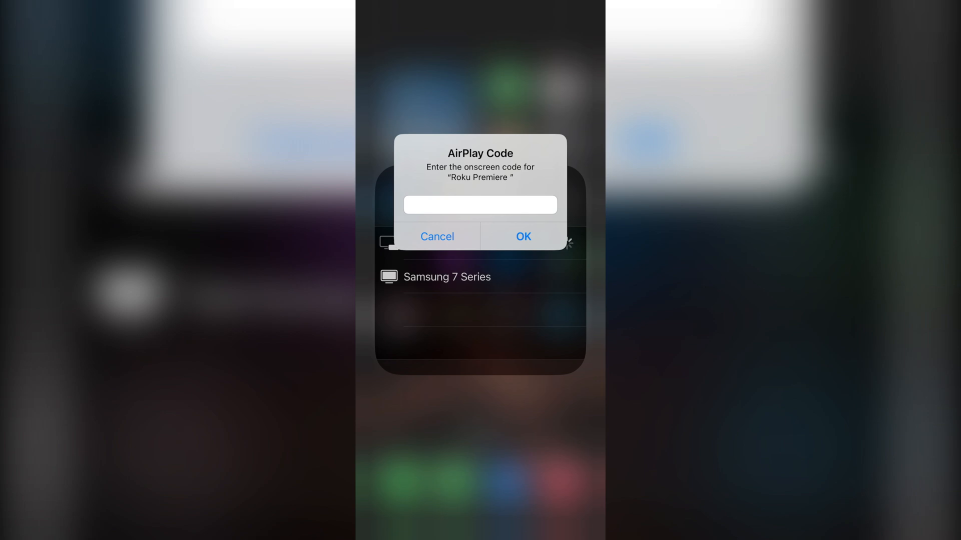
{"action": "left_click", "coordinate": [437, 237]}
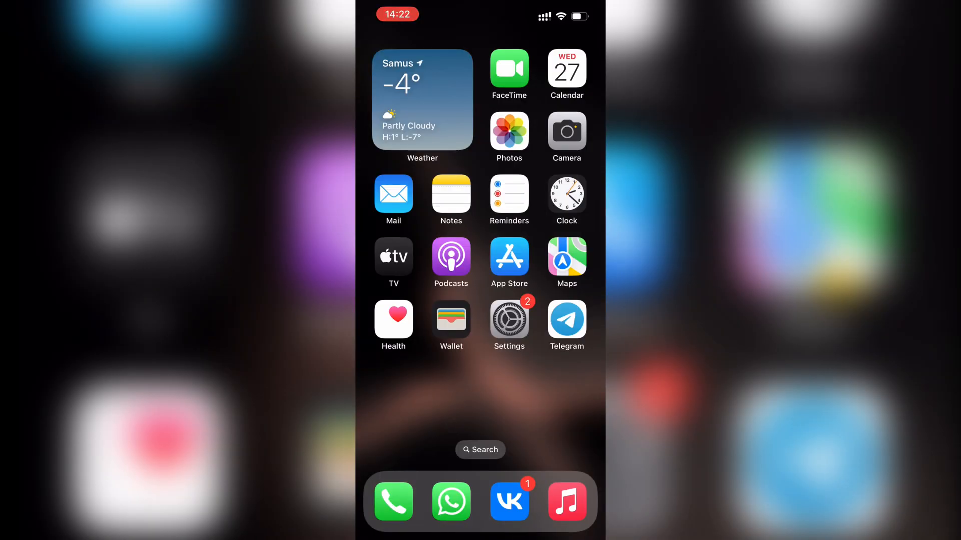
- Swipe left through home screen pages toward the Chrome icon
{"action": "scroll", "scroll_direction": "left", "scroll_amount": 3}
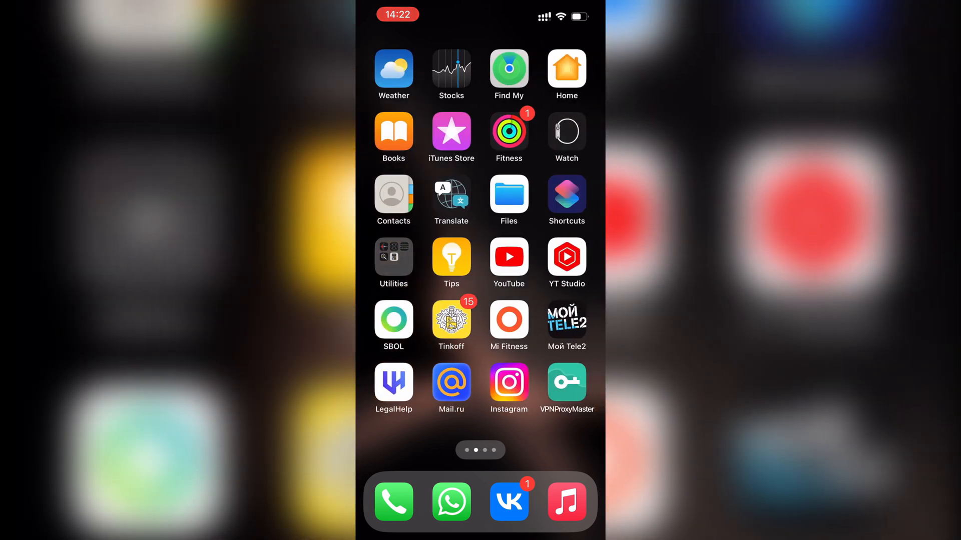
{"action": "scroll", "scroll_direction": "left", "scroll_amount": 3}
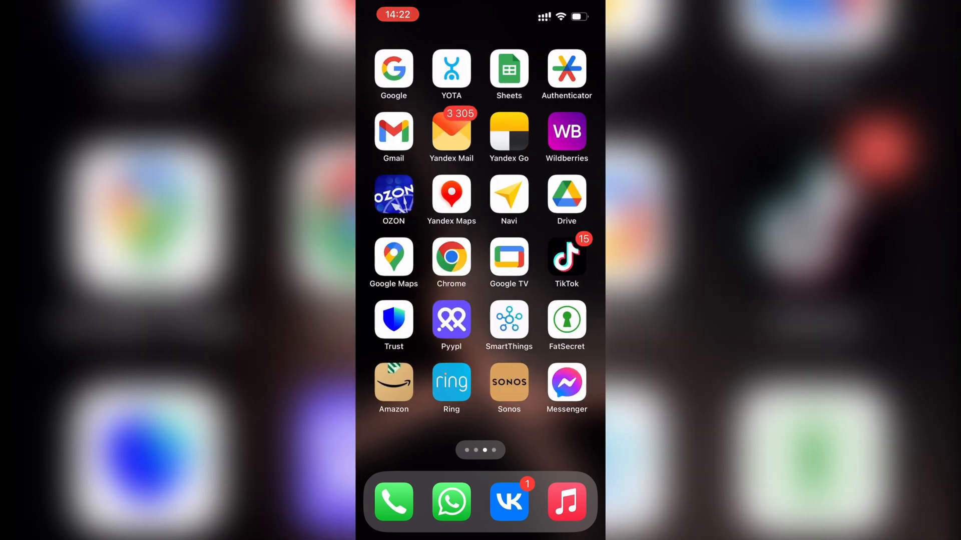